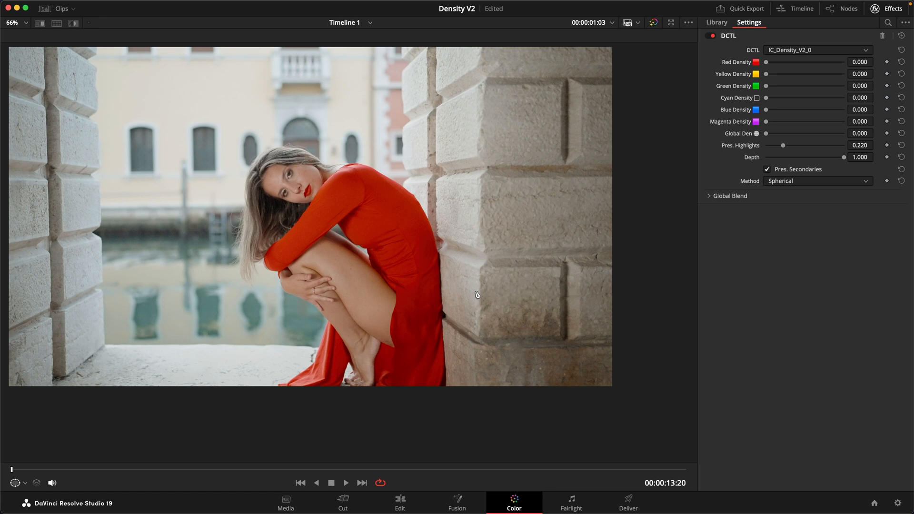
pyautogui.moveTo(764, 71)
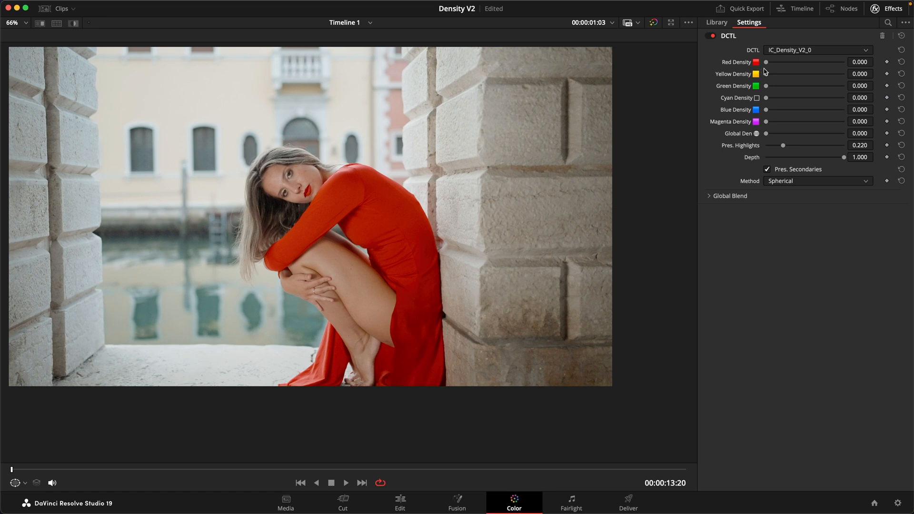
# - Raise Red Density on the Venice shot from 0 to about 0.933, deepening the red dress
pyautogui.moveTo(765, 62); pyautogui.dragTo(794, 62)
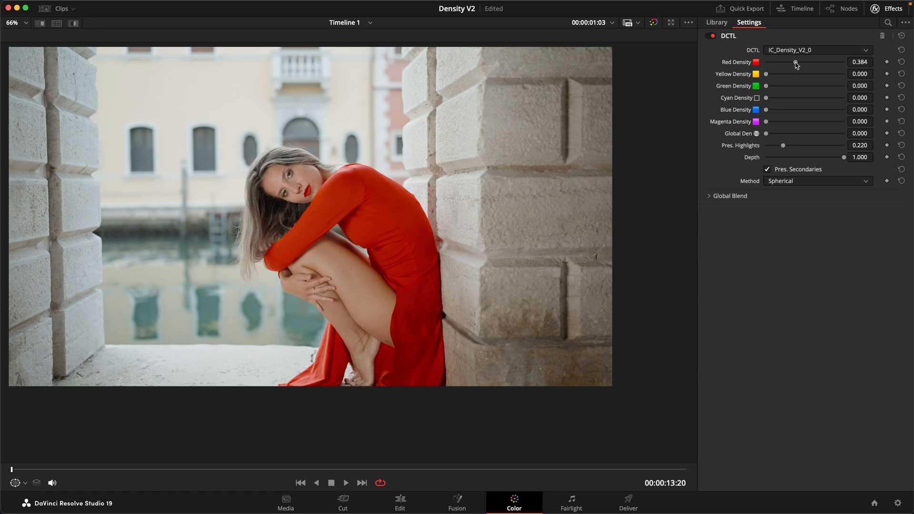
pyautogui.moveTo(794, 63); pyautogui.dragTo(834, 63)
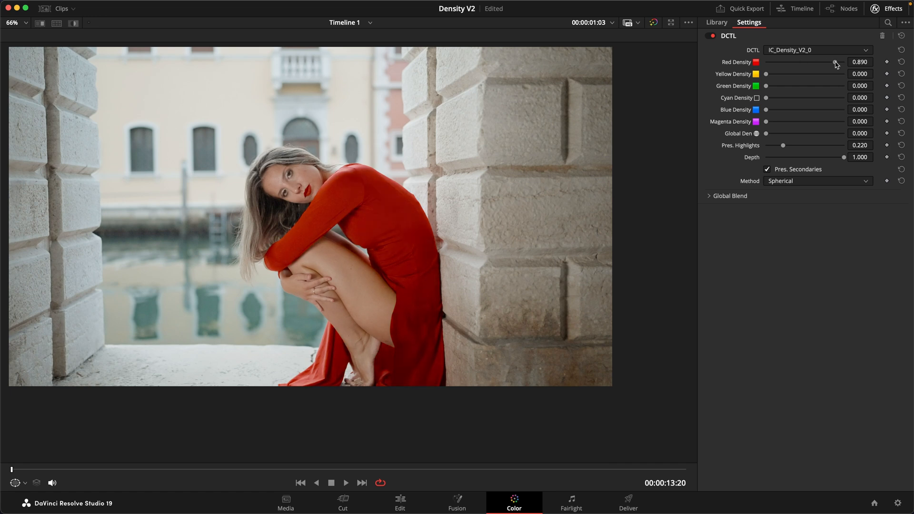
pyautogui.moveTo(835, 63); pyautogui.dragTo(838, 63)
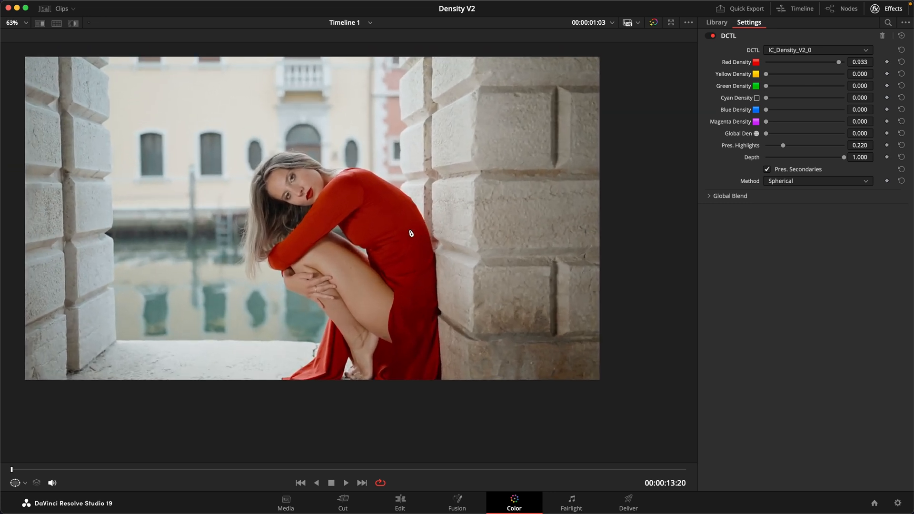
pyautogui.moveTo(653, 406)
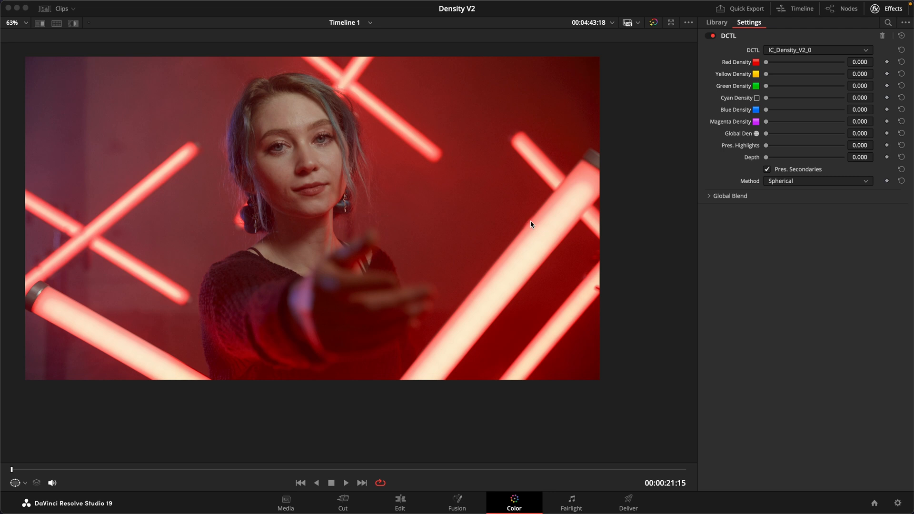
pyautogui.moveTo(768, 67)
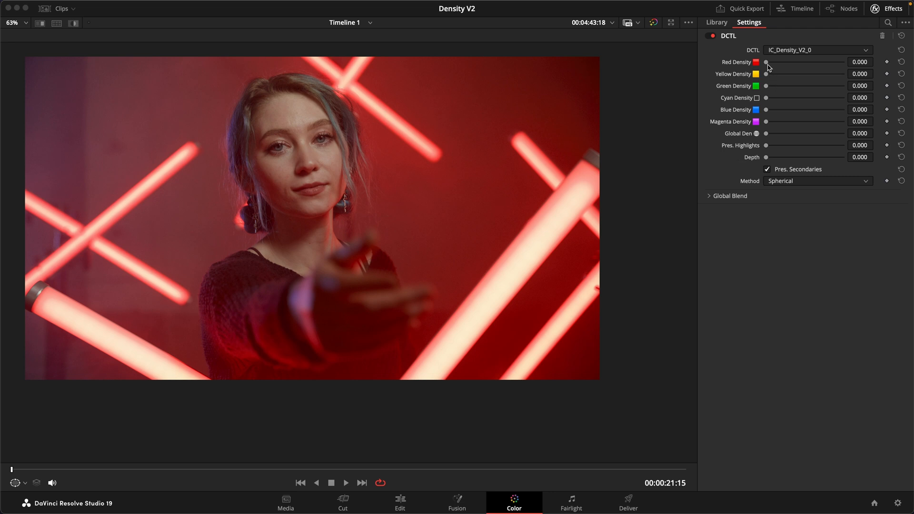
# - Push the neon clip's Red Density up to full 1.000, darkening the red light
pyautogui.moveTo(765, 62); pyautogui.dragTo(796, 62)
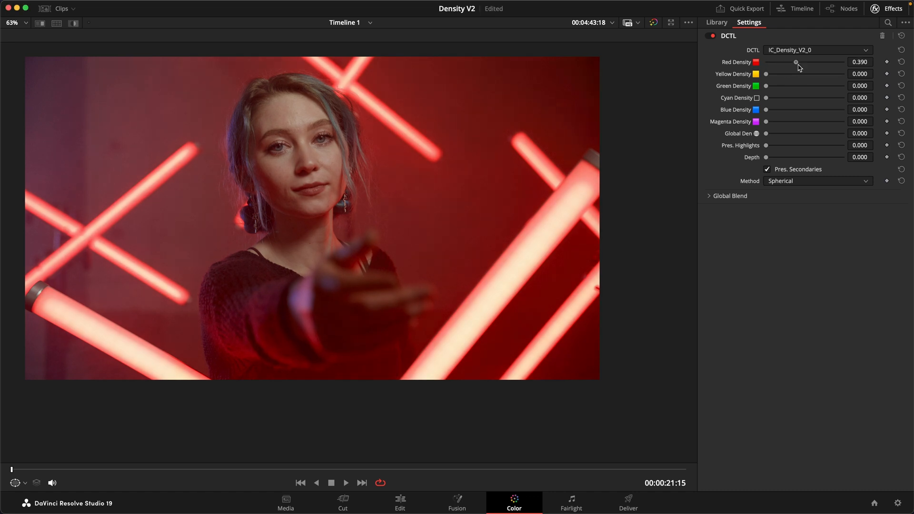
pyautogui.moveTo(795, 61); pyautogui.dragTo(844, 61)
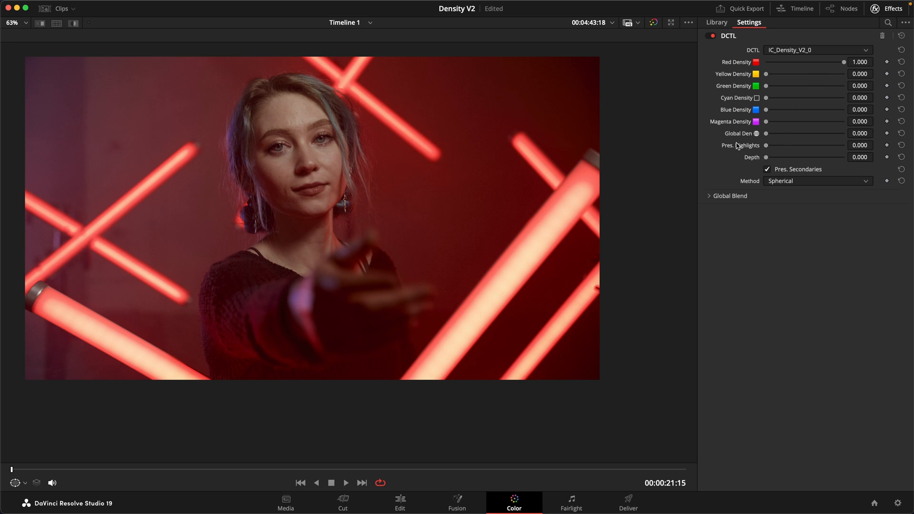
# - Settle Pres. Highlights at about 0.268 and set Depth to 1.000 on the neon clip
pyautogui.moveTo(766, 145); pyautogui.dragTo(785, 145)
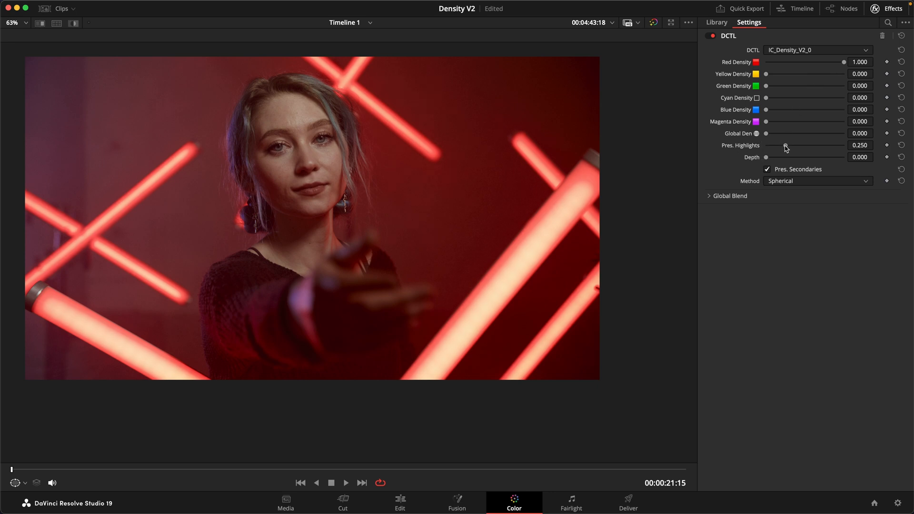
pyautogui.moveTo(785, 145); pyautogui.dragTo(808, 144)
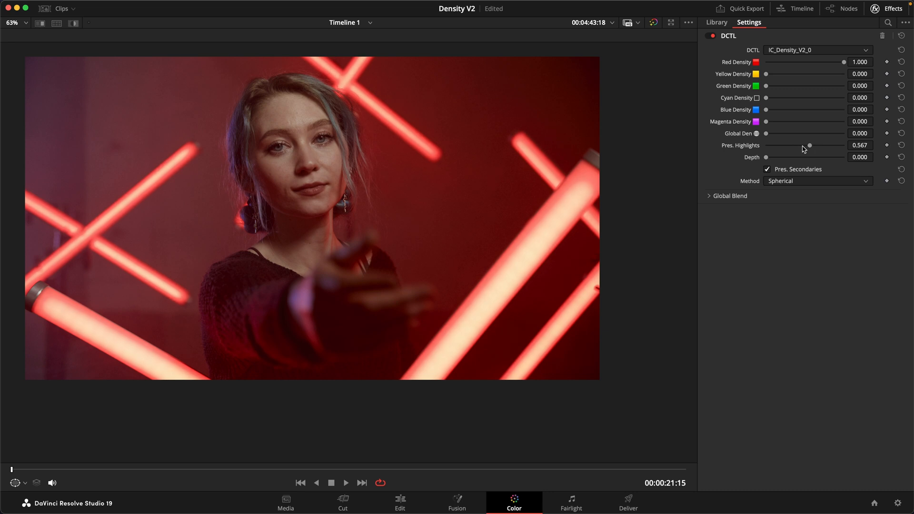
pyautogui.moveTo(805, 151)
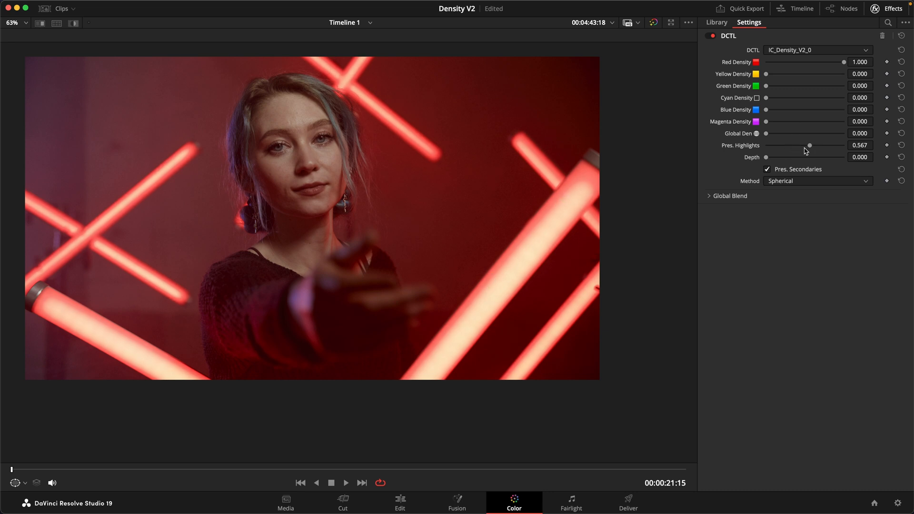
pyautogui.moveTo(809, 145); pyautogui.dragTo(795, 145)
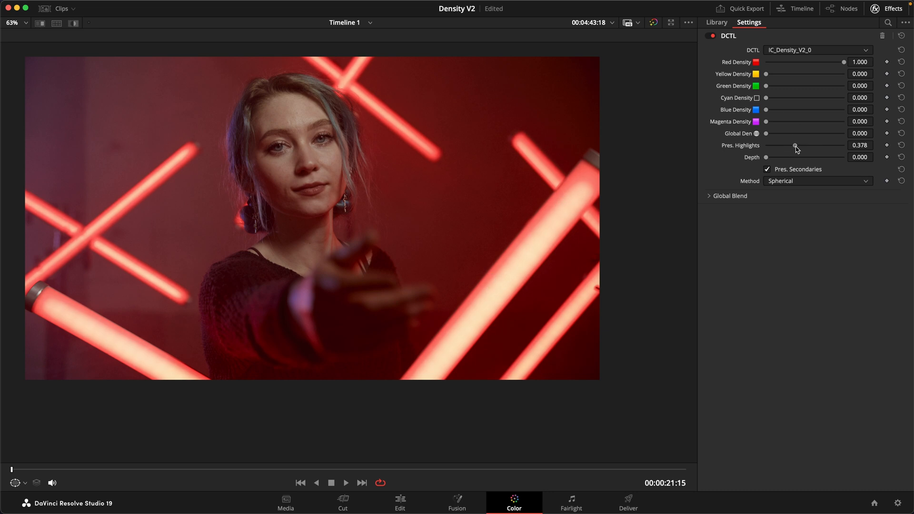
pyautogui.moveTo(796, 145); pyautogui.dragTo(785, 144)
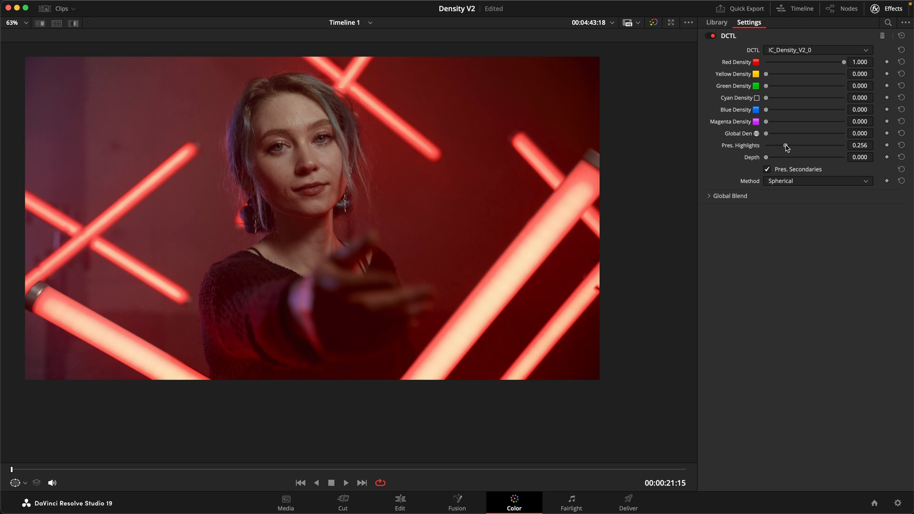
pyautogui.moveTo(785, 145); pyautogui.dragTo(788, 145)
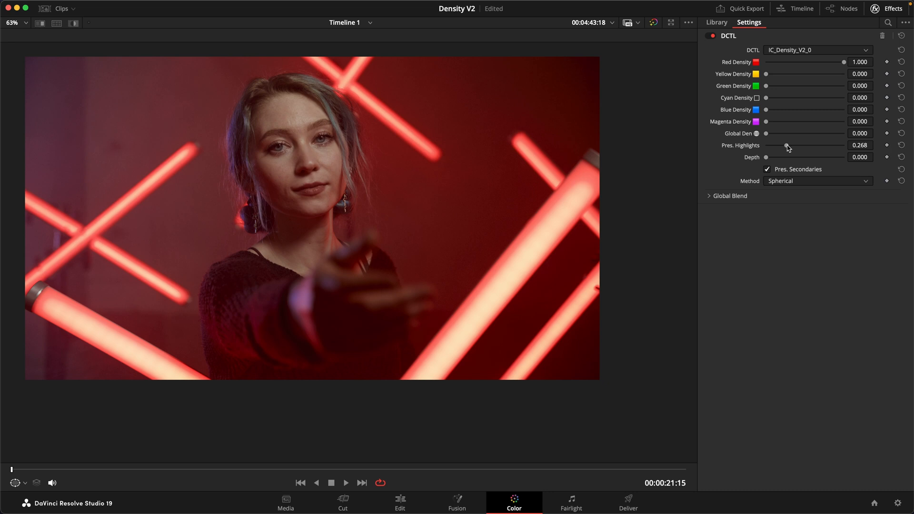
pyautogui.moveTo(765, 157); pyautogui.dragTo(843, 157)
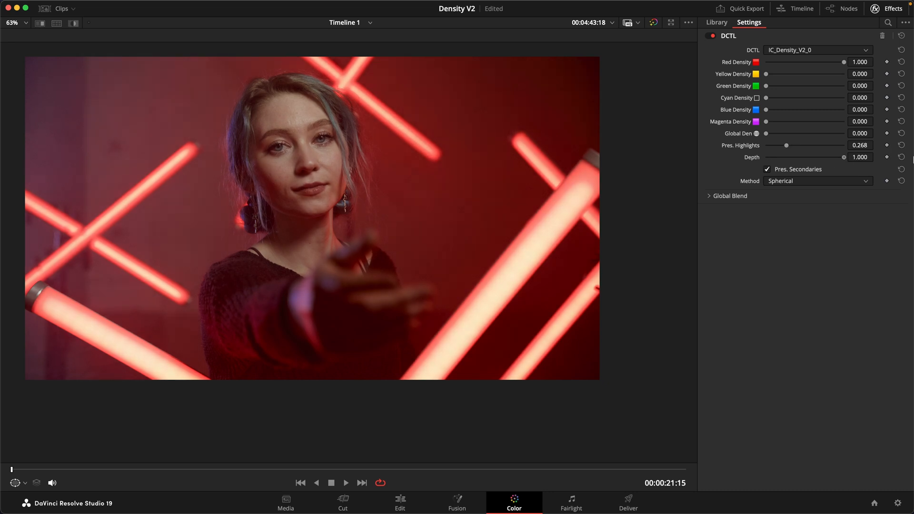
pyautogui.moveTo(420, 148)
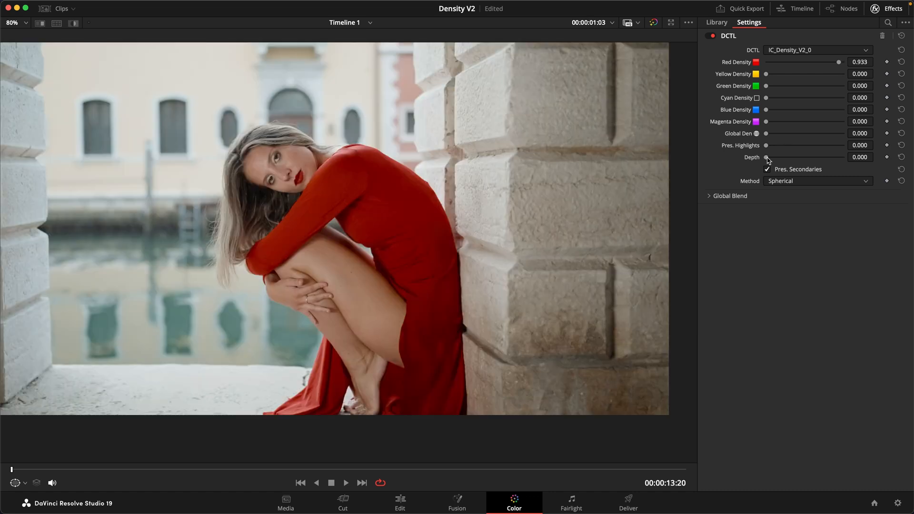
# - Set the Venice shot's Depth to 1.000 and zoom the viewer to inspect the result
pyautogui.moveTo(767, 157); pyautogui.dragTo(843, 157)
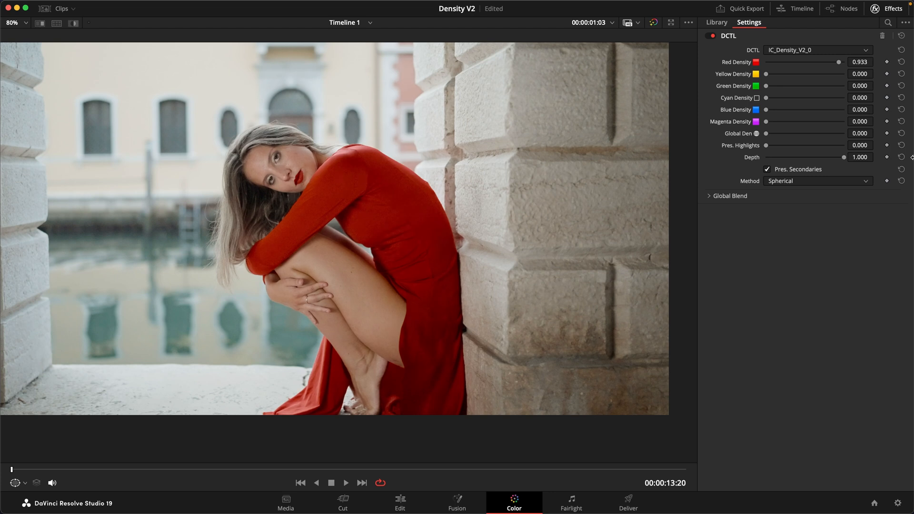
pyautogui.moveTo(286, 172)
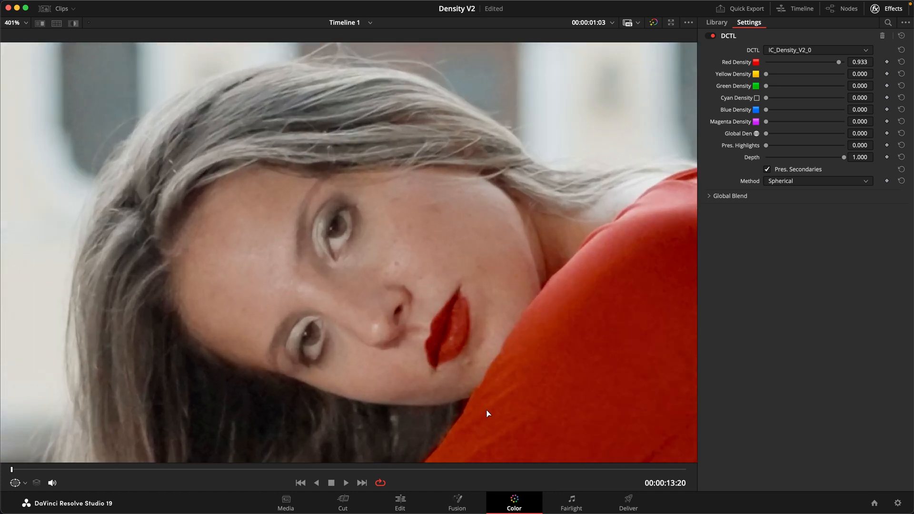
pyautogui.moveTo(469, 405)
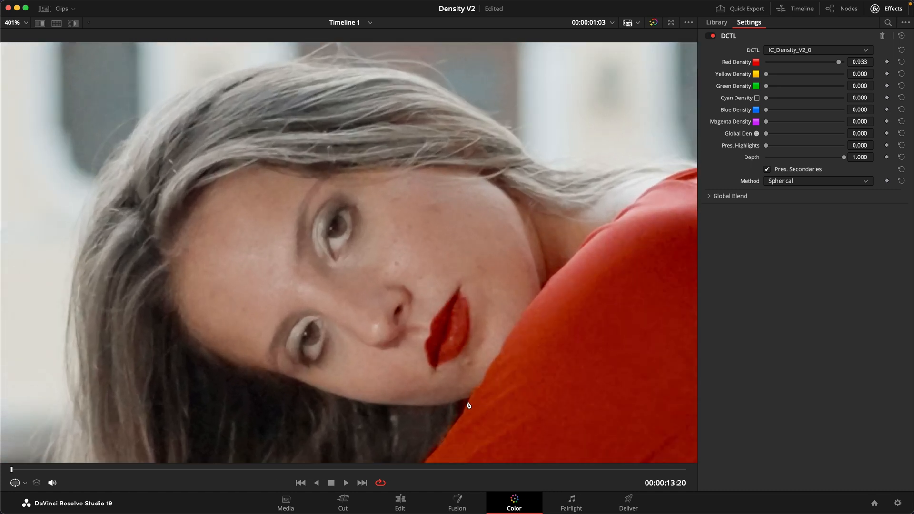
pyautogui.moveTo(367, 316)
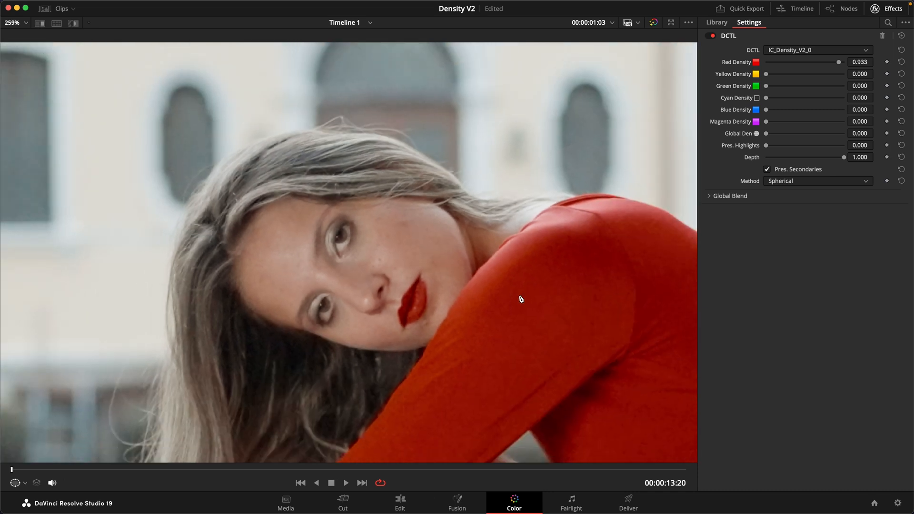
pyautogui.scroll(-3)
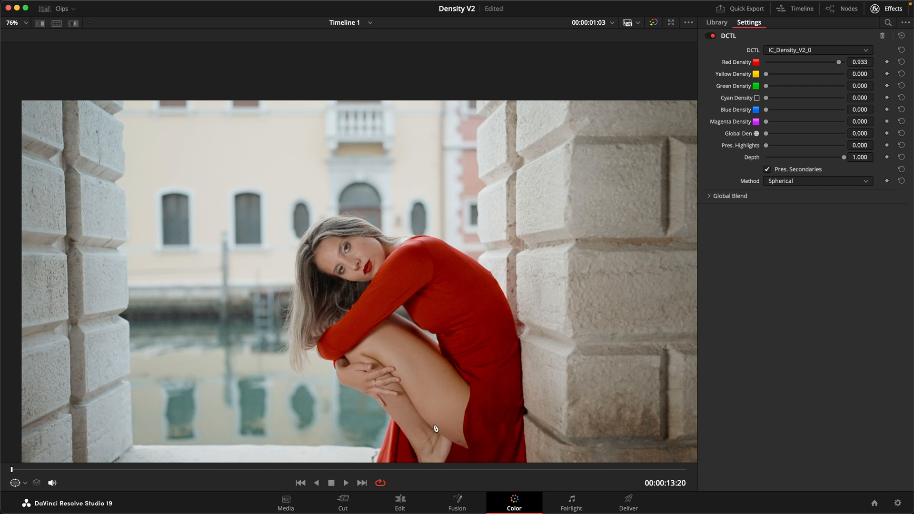
pyautogui.moveTo(437, 427)
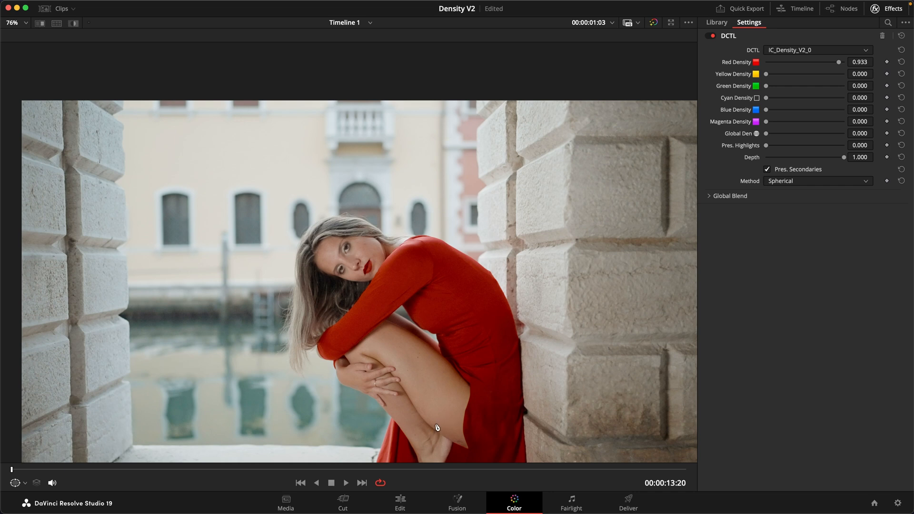
pyautogui.click(456, 502)
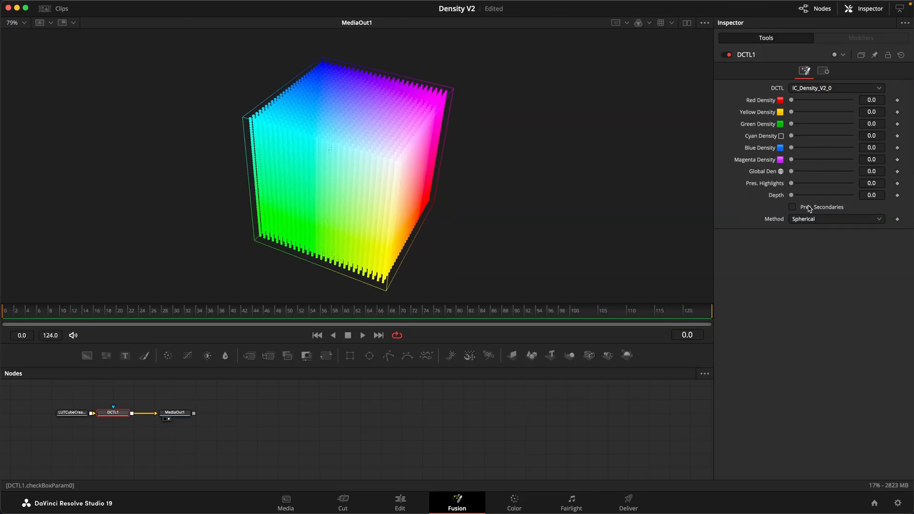
# - Raise Global Density to its maximum with secondary colors preserved, shrinking the color cube
pyautogui.moveTo(791, 170); pyautogui.dragTo(837, 171)
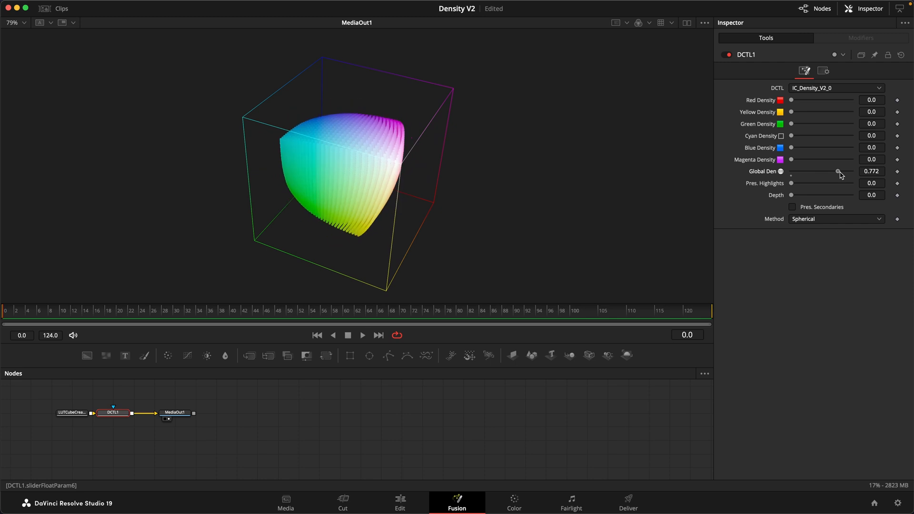
pyautogui.moveTo(837, 171); pyautogui.dragTo(837, 170)
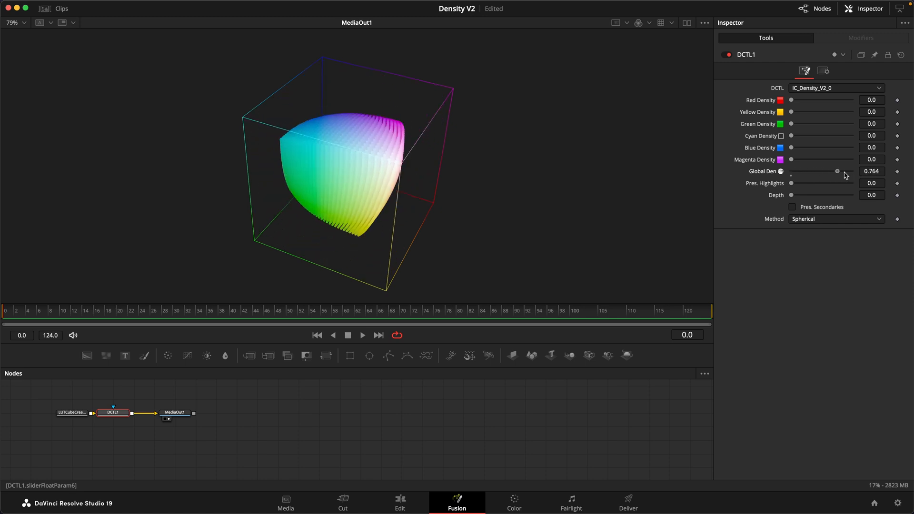
pyautogui.moveTo(838, 170); pyautogui.dragTo(851, 171)
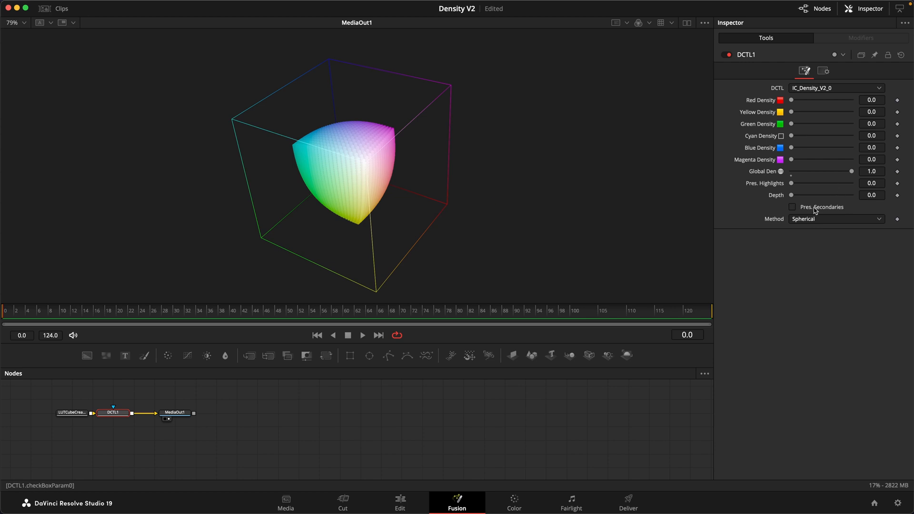
pyautogui.click(792, 207)
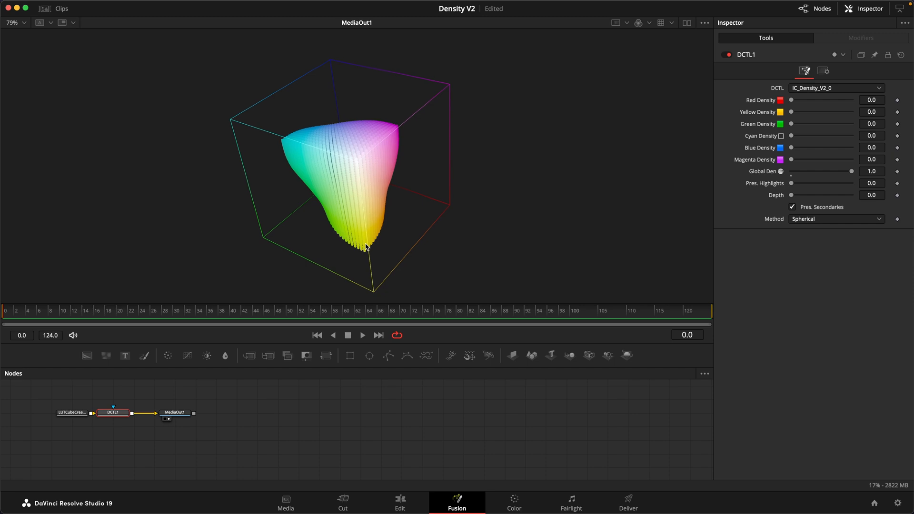
pyautogui.moveTo(357, 256)
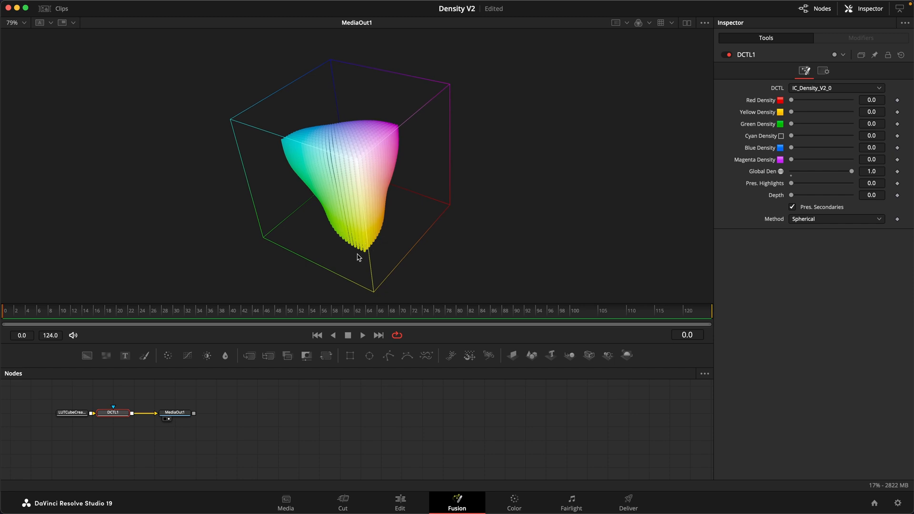
pyautogui.moveTo(369, 250)
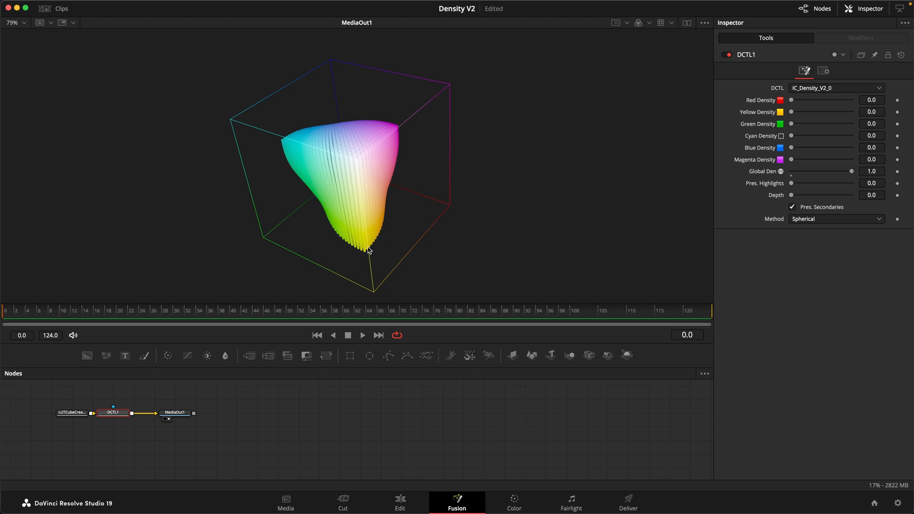
pyautogui.moveTo(409, 133)
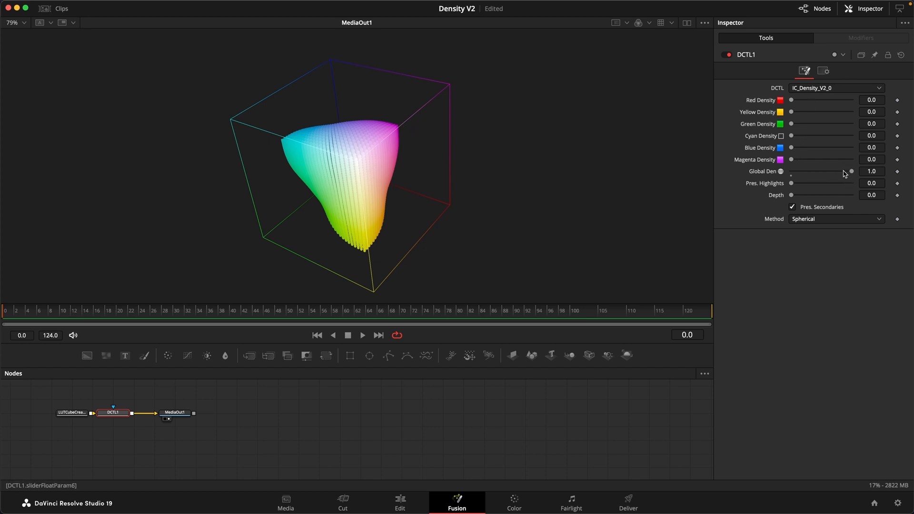
pyautogui.moveTo(292, 151)
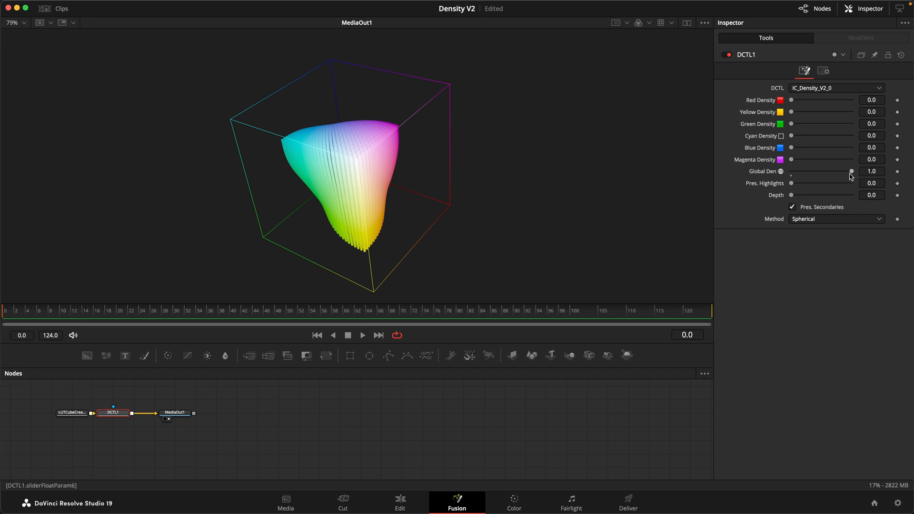
# - Sweep Global Density back to 0, up to about 0.28, to 0, then around 0.83
pyautogui.moveTo(851, 171); pyautogui.dragTo(791, 171)
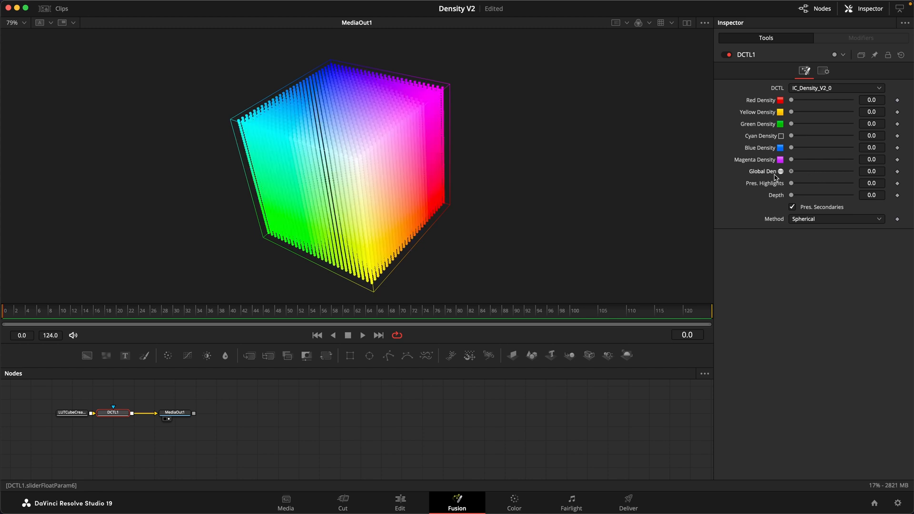
pyautogui.moveTo(790, 170); pyautogui.dragTo(808, 170)
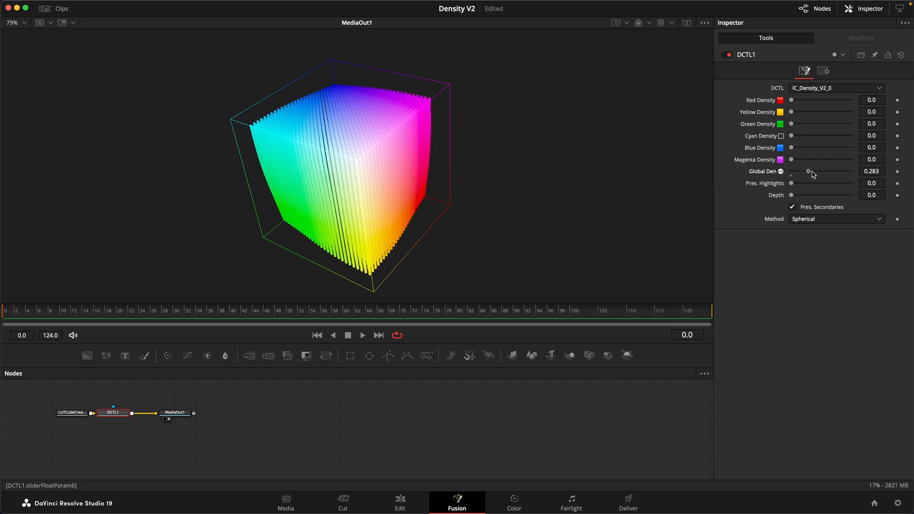
pyautogui.moveTo(808, 170); pyautogui.dragTo(791, 171)
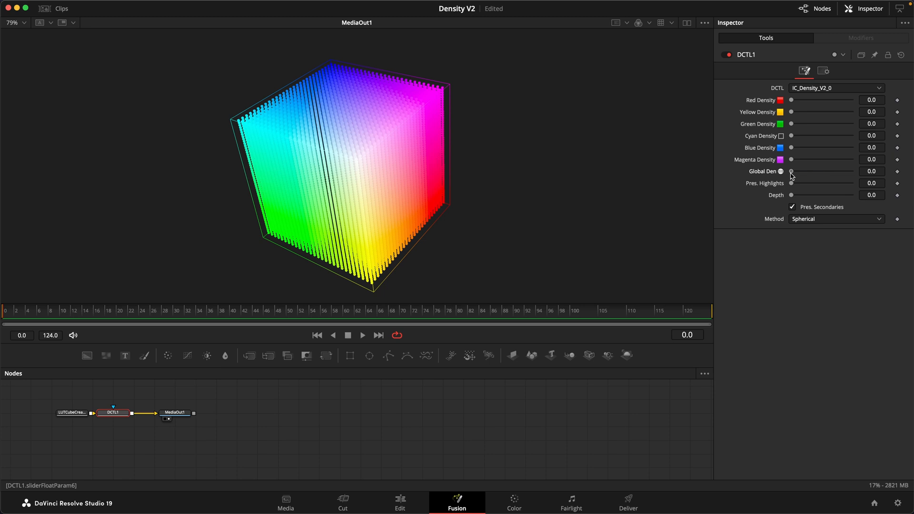
pyautogui.moveTo(791, 170); pyautogui.dragTo(840, 170)
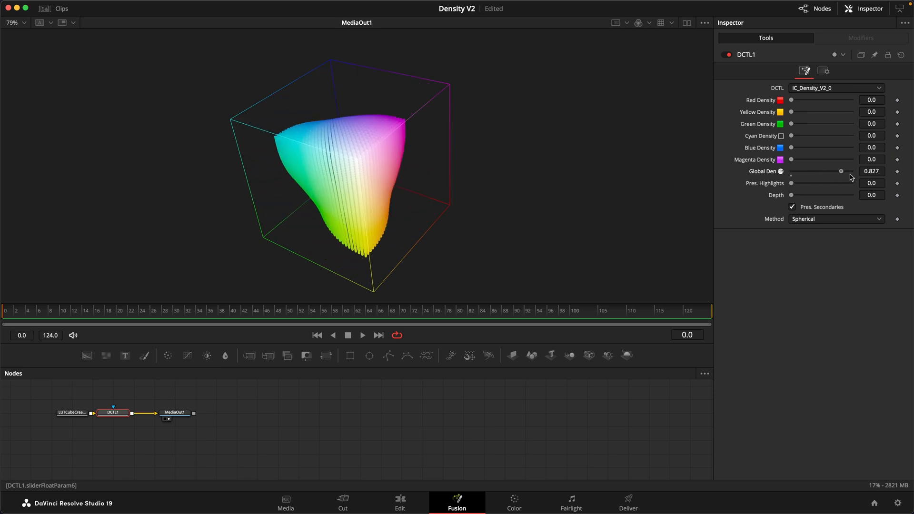
pyautogui.moveTo(840, 170); pyautogui.dragTo(823, 171)
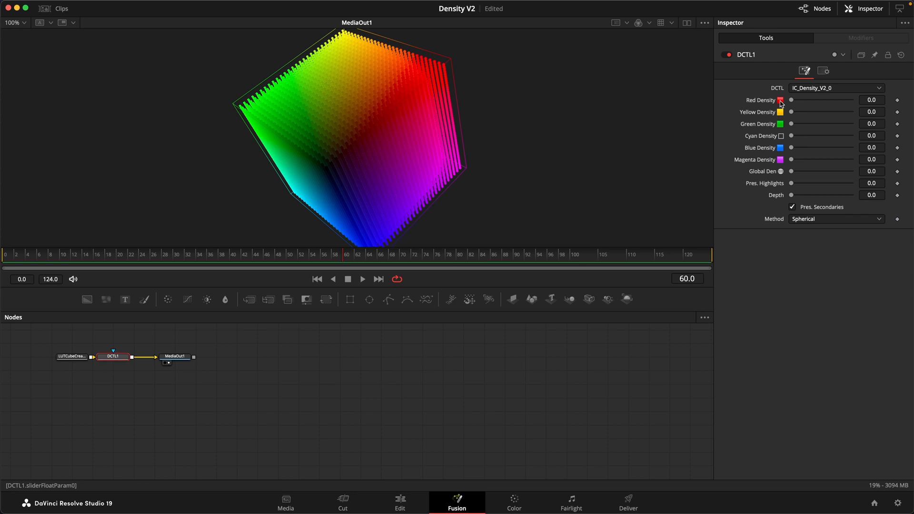
# - Raise Red Density from 0 to 1.0 so the cube's red corner folds inward
pyautogui.moveTo(790, 100); pyautogui.dragTo(835, 100)
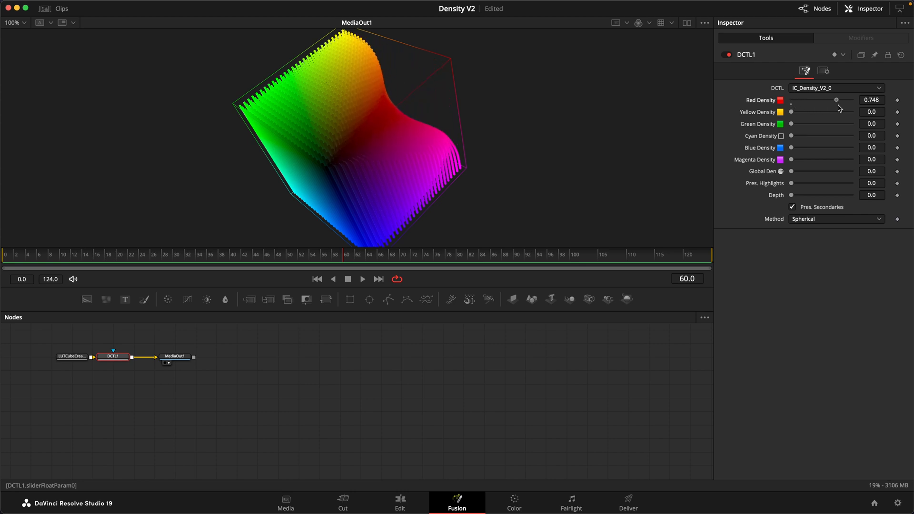
pyautogui.moveTo(836, 100); pyautogui.dragTo(851, 99)
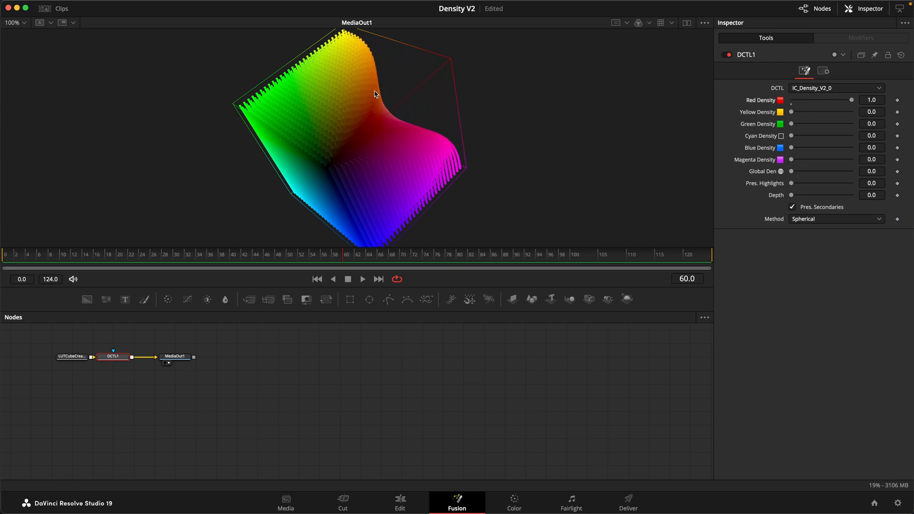
pyautogui.moveTo(471, 204)
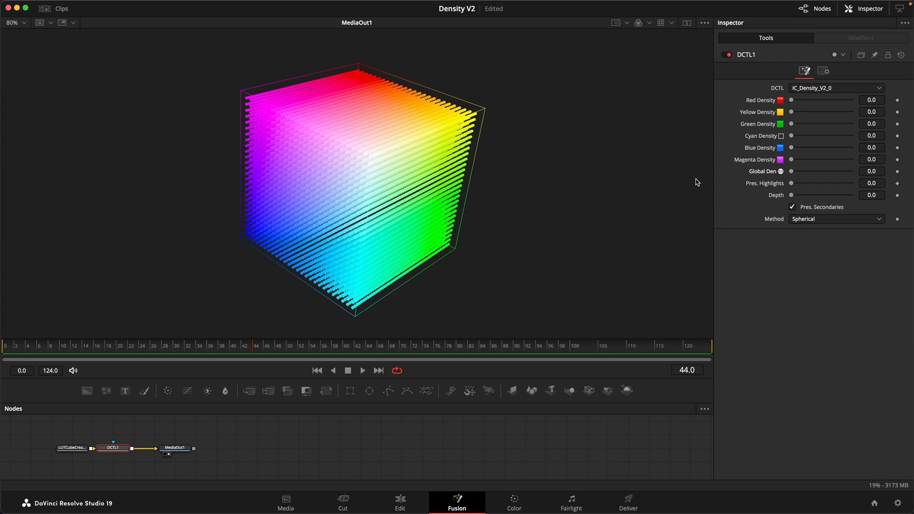
pyautogui.moveTo(718, 186)
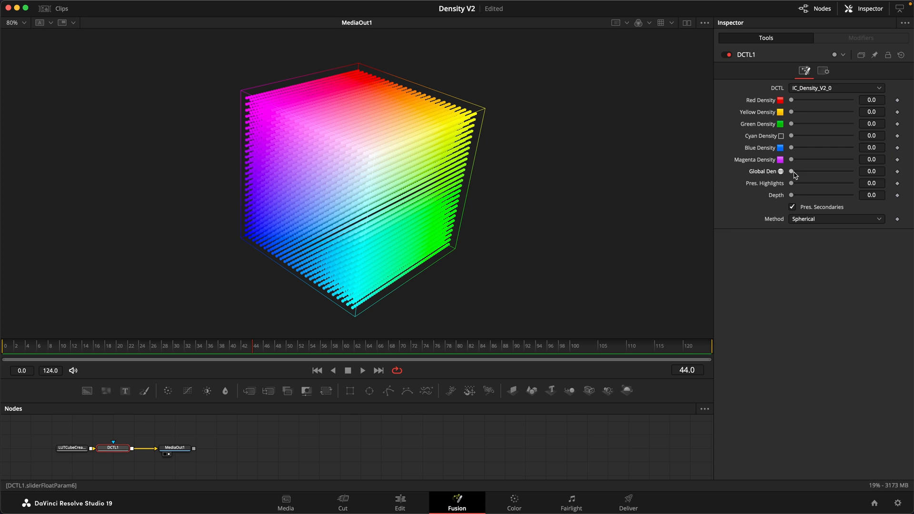
# - Sweep Global Density to 1.0 and back, then set Red Density and Global Density both to 1.0
pyautogui.moveTo(790, 171); pyautogui.dragTo(850, 170)
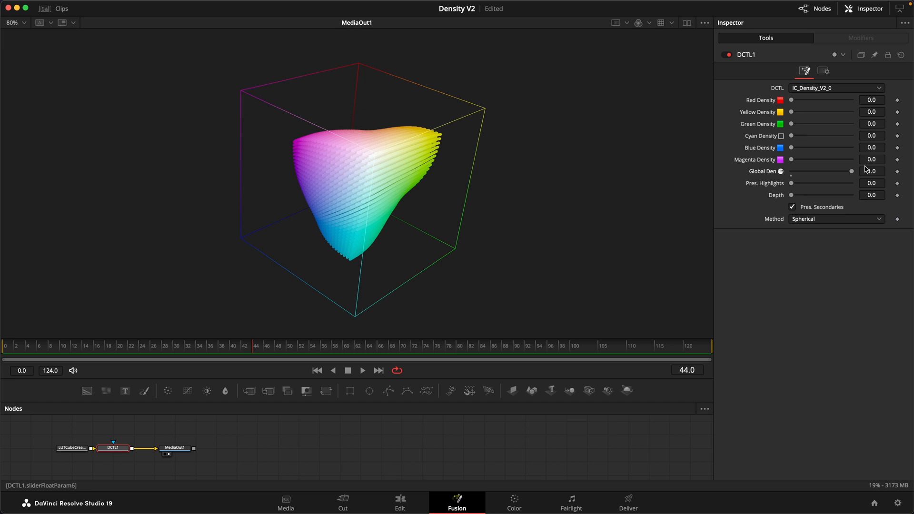
pyautogui.moveTo(808, 100); pyautogui.dragTo(815, 100)
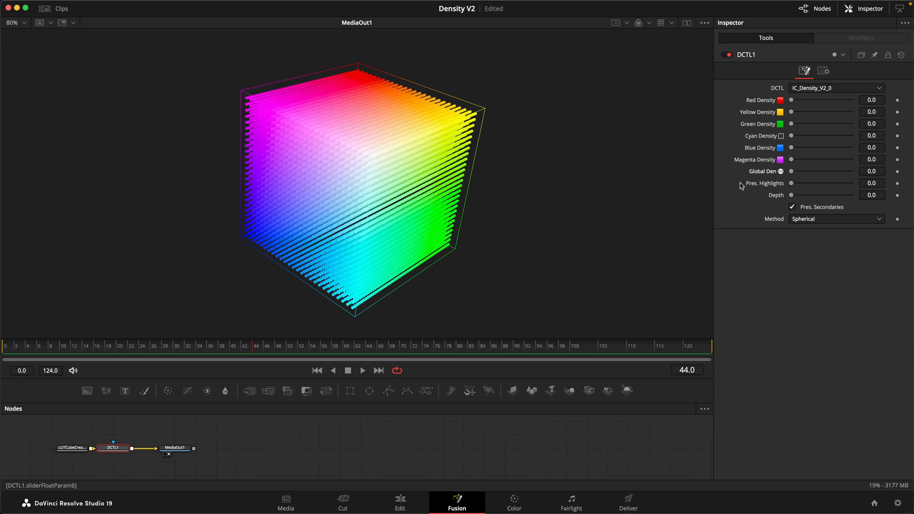
pyautogui.moveTo(790, 175)
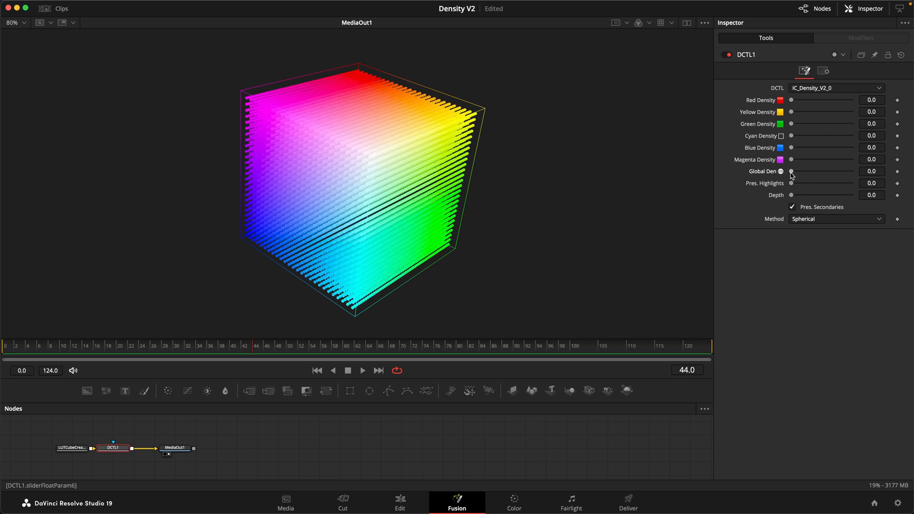
pyautogui.moveTo(791, 170); pyautogui.dragTo(823, 170)
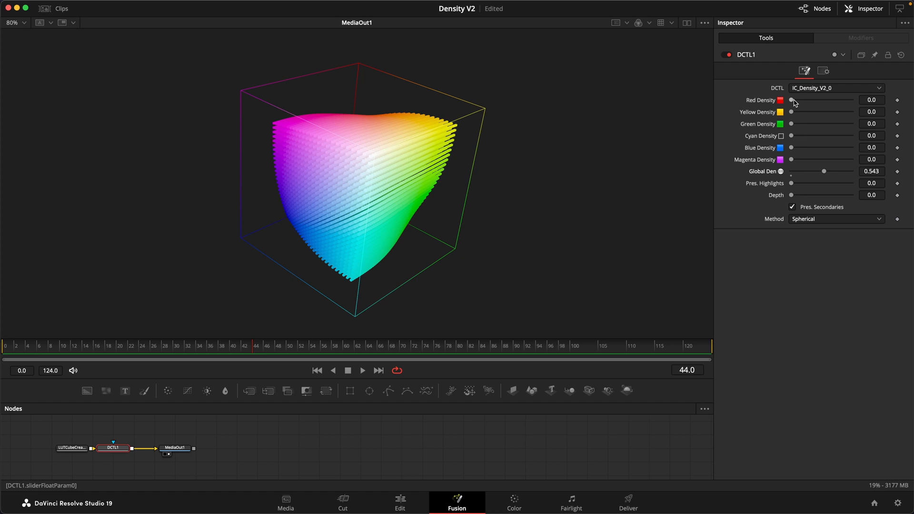
pyautogui.moveTo(792, 100); pyautogui.dragTo(851, 100)
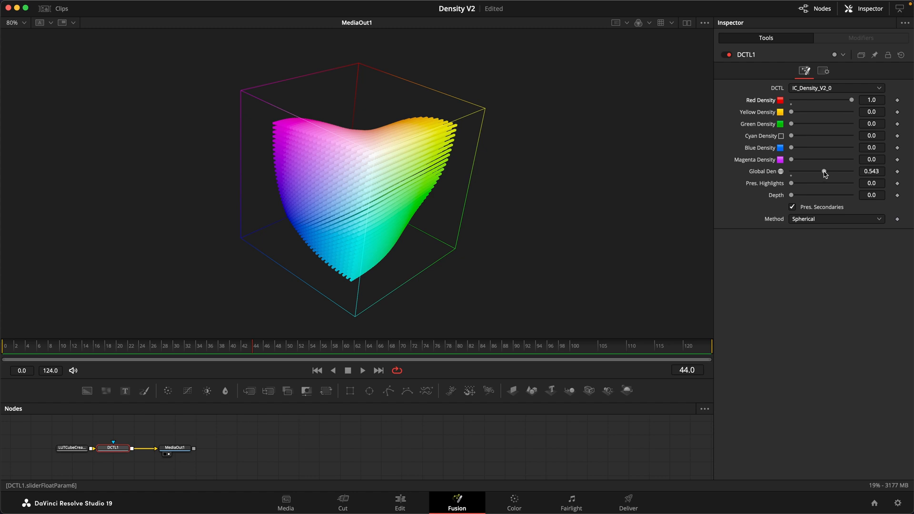
pyautogui.moveTo(824, 171); pyautogui.dragTo(851, 171)
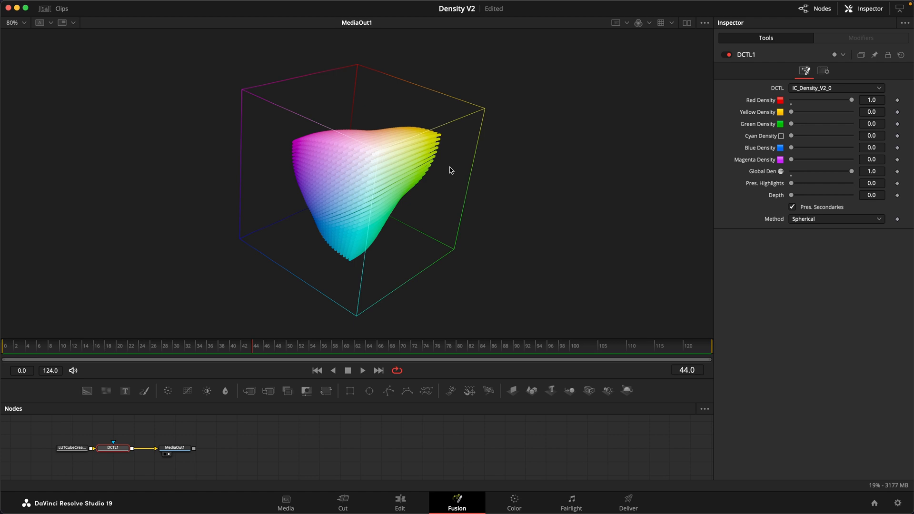
# - Switch to the red-lit footage and change the DCTL Method from Spherical to Tetrahedral
pyautogui.click(513, 503)
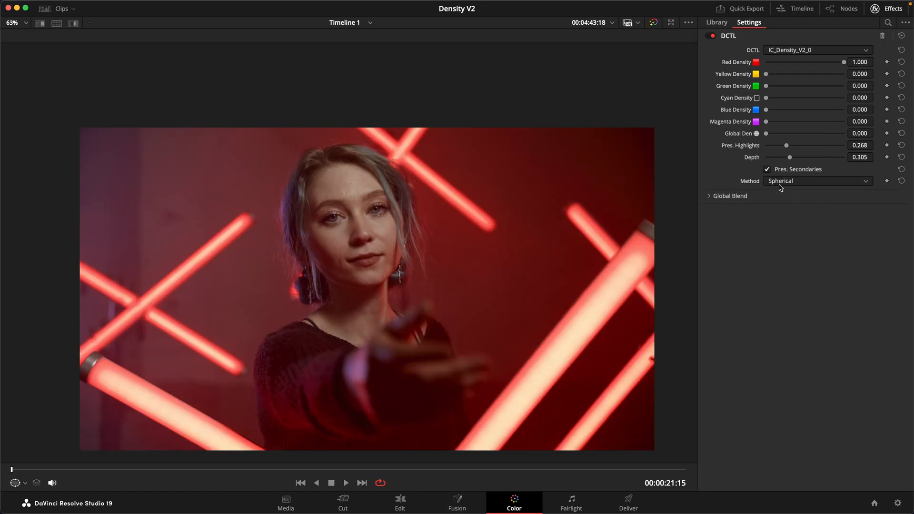
pyautogui.click(816, 180)
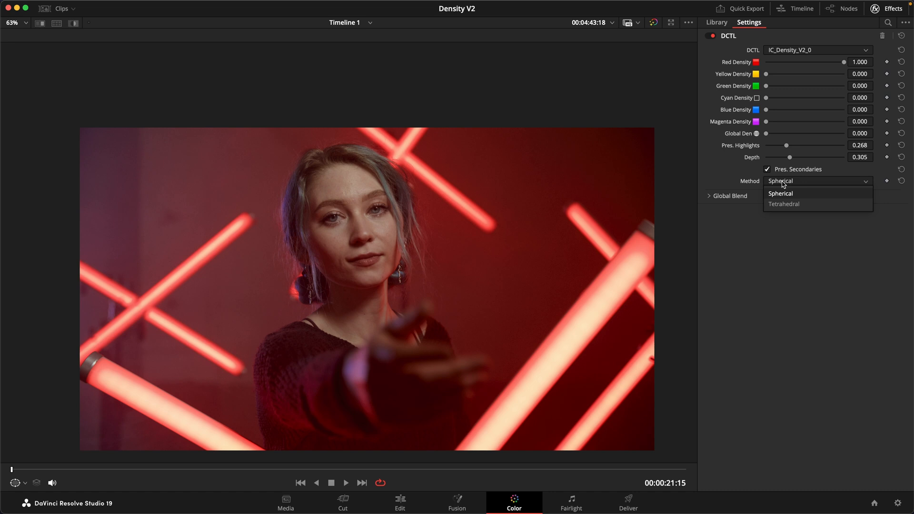
pyautogui.moveTo(787, 198)
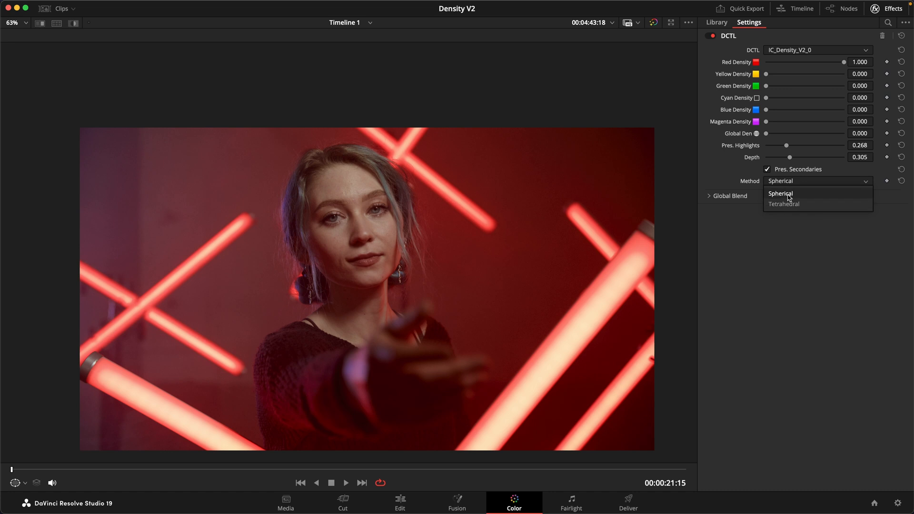
pyautogui.click(783, 204)
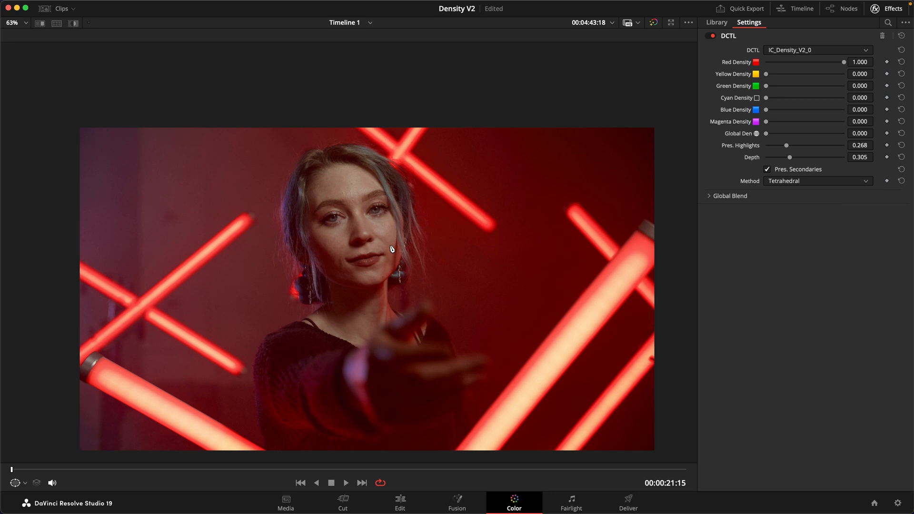
pyautogui.moveTo(783, 167)
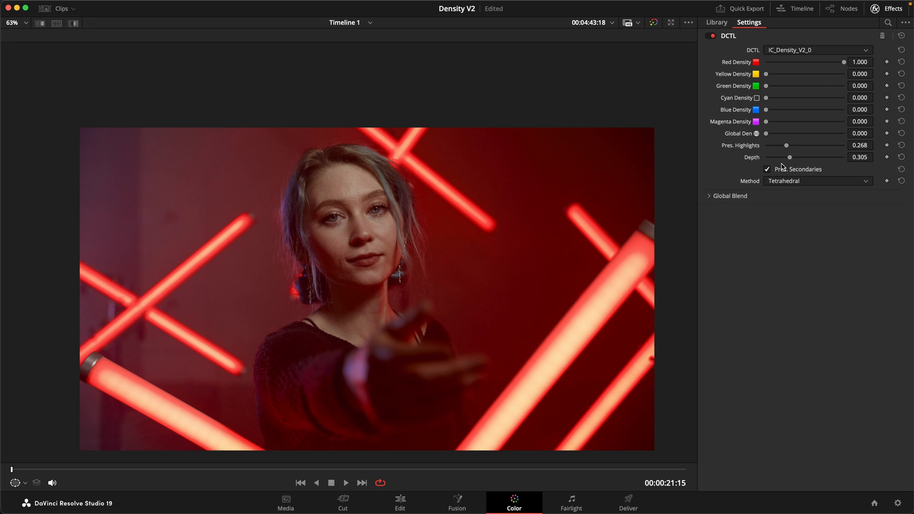
pyautogui.moveTo(777, 173)
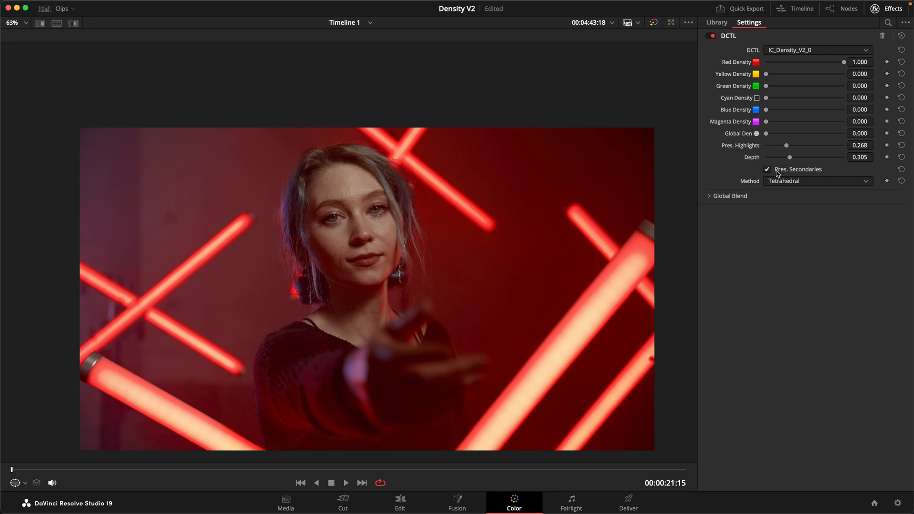
pyautogui.moveTo(777, 161)
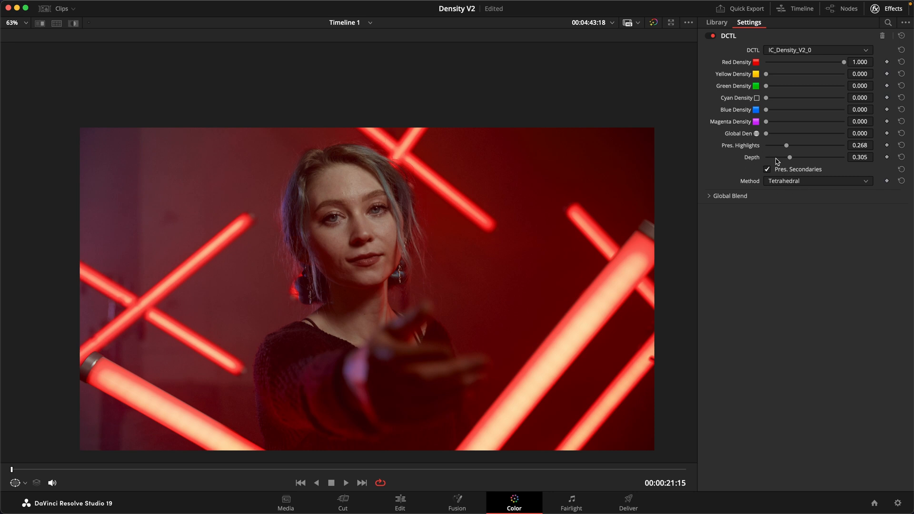
# - Set the Method back to Spherical, reopening the list once without changing it
pyautogui.click(816, 181)
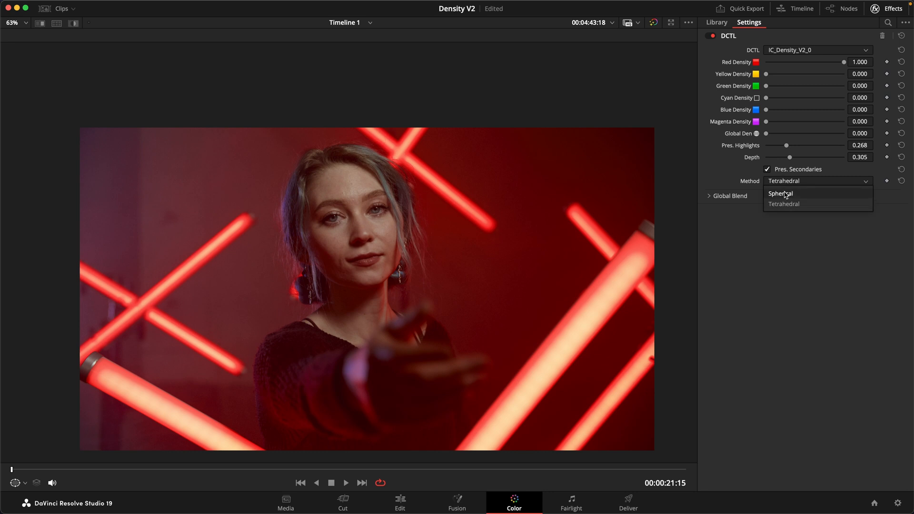
pyautogui.click(780, 194)
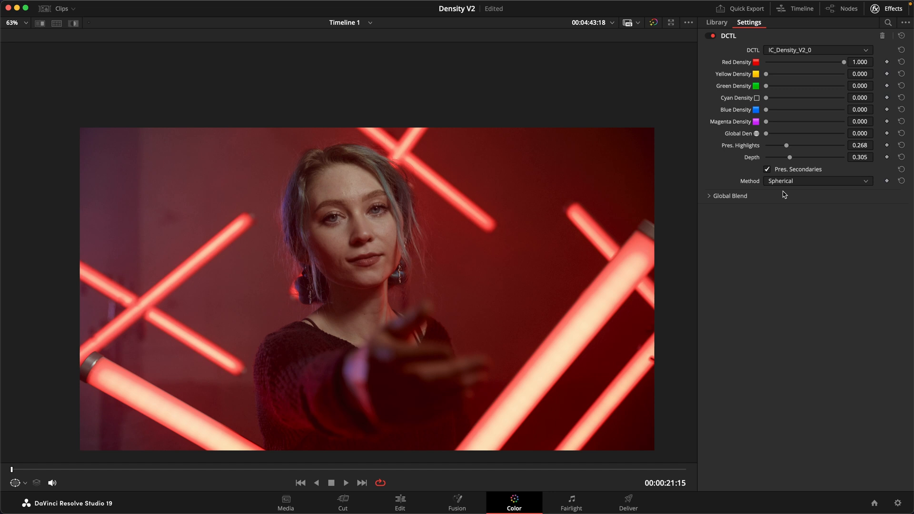
pyautogui.moveTo(790, 181)
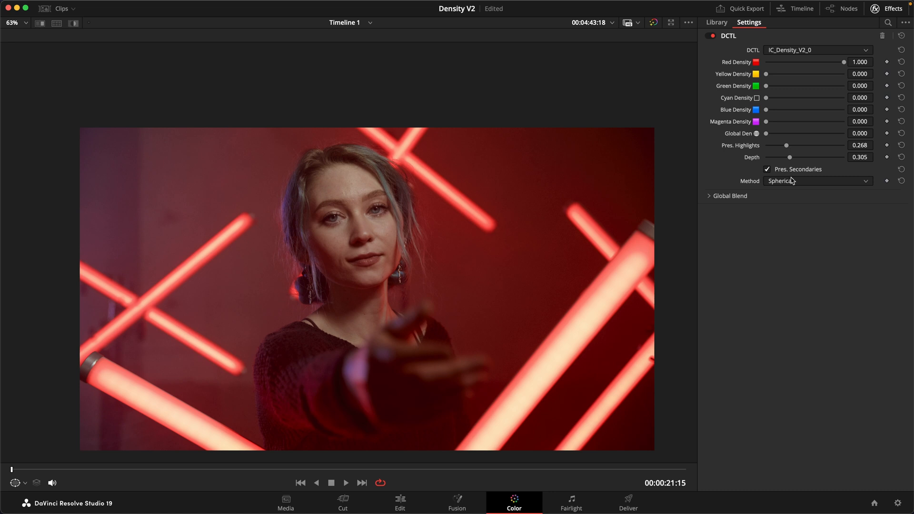
pyautogui.moveTo(790, 180)
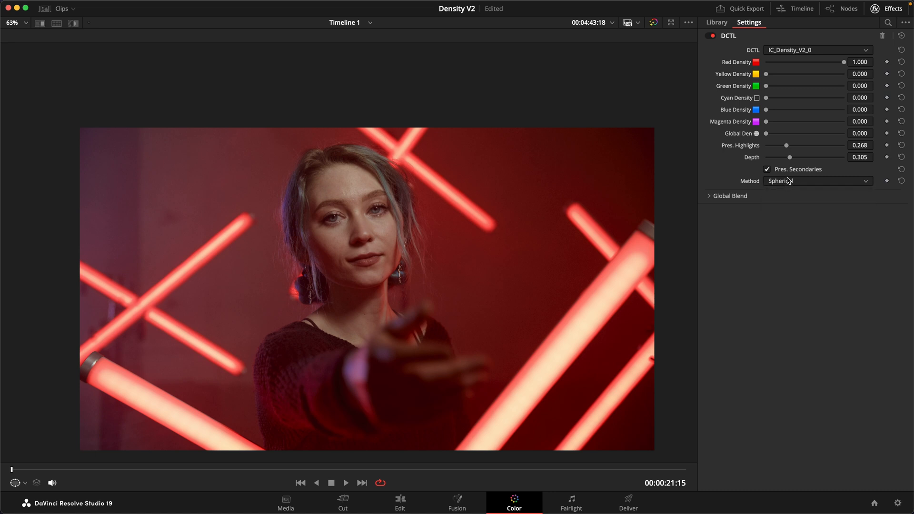
pyautogui.click(816, 181)
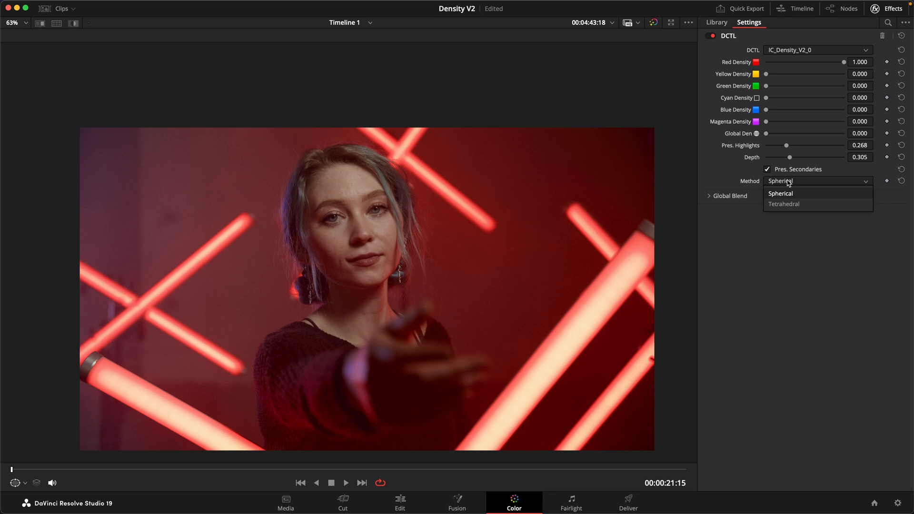
pyautogui.click(779, 193)
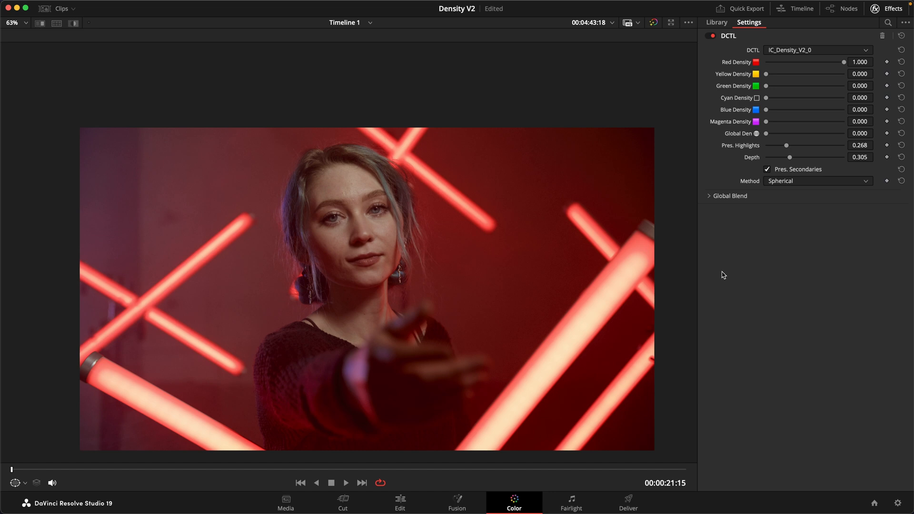